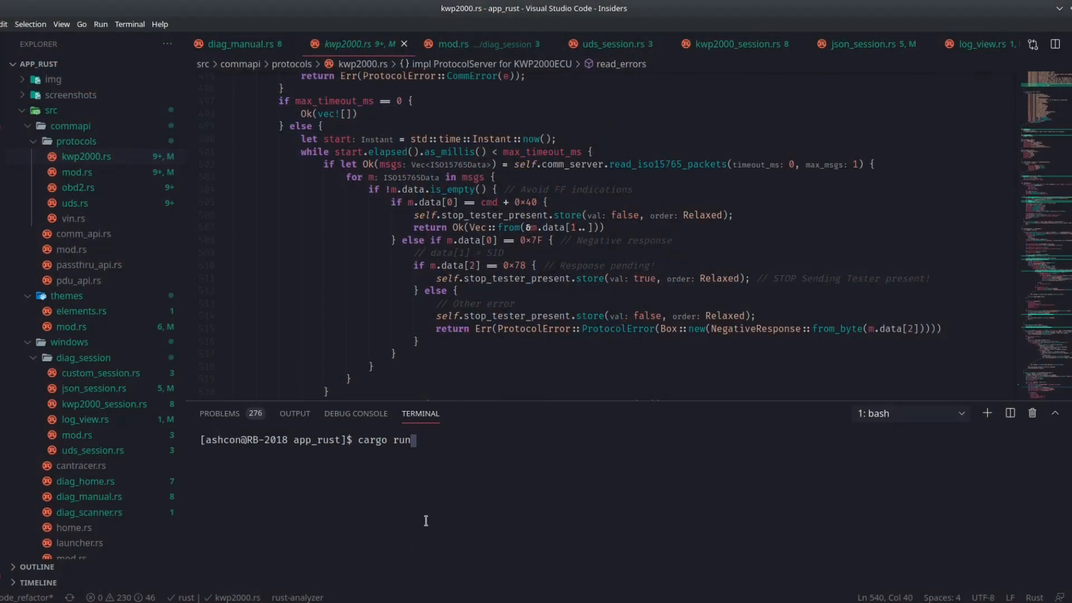
Step: Run 'cargo run' in the app_rust terminal to build and launch OpenVehicleDiag
key(Enter)
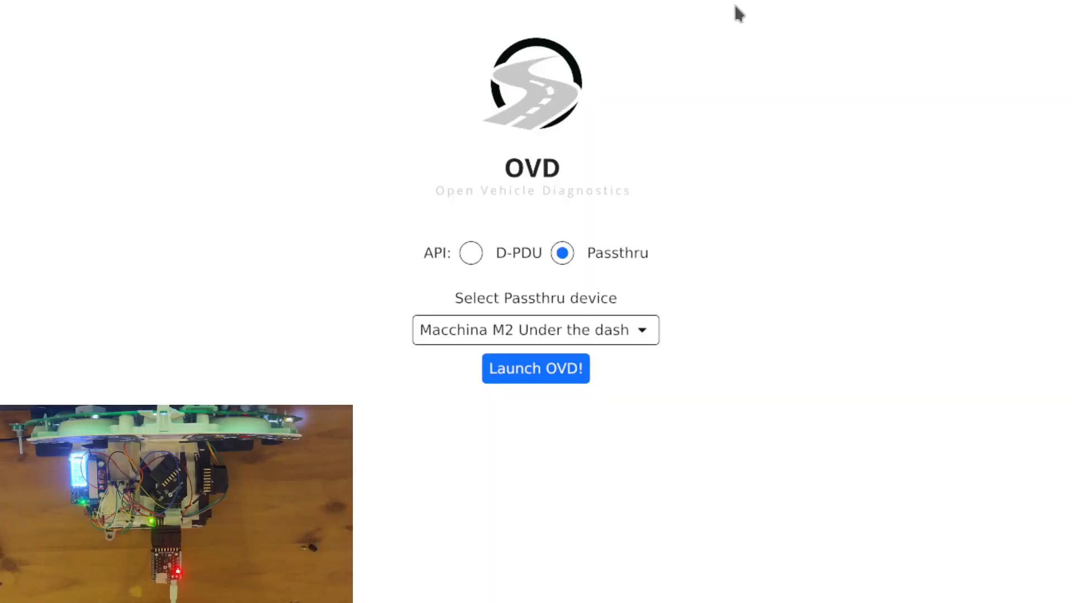
Step: Launch OVD with the Macchina M2 passthru, switch to dark theme, and enter manual diagnostics mode
click(535, 368)
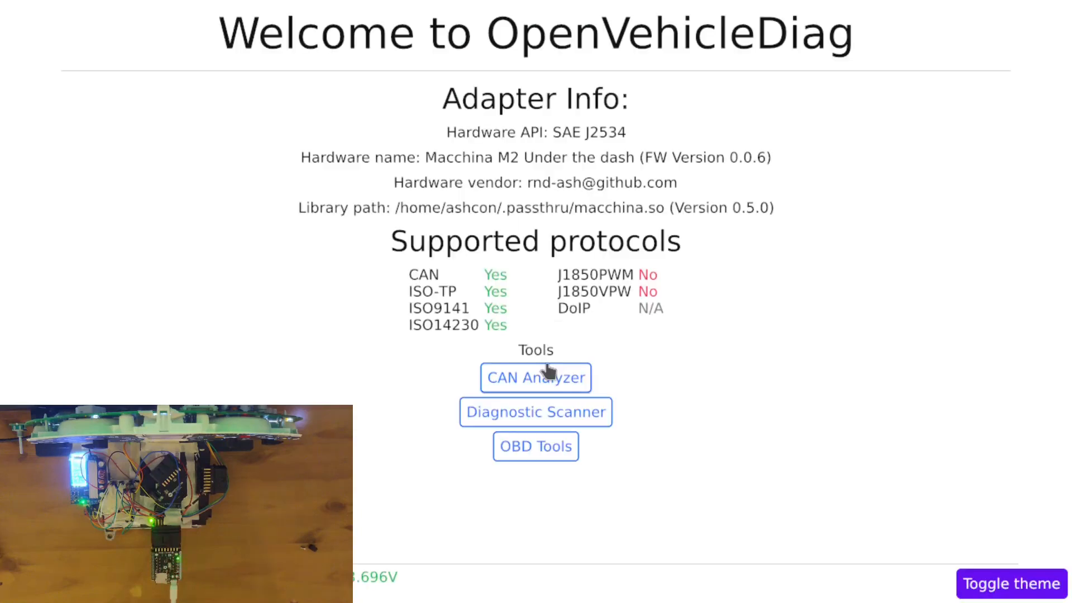
click(1010, 585)
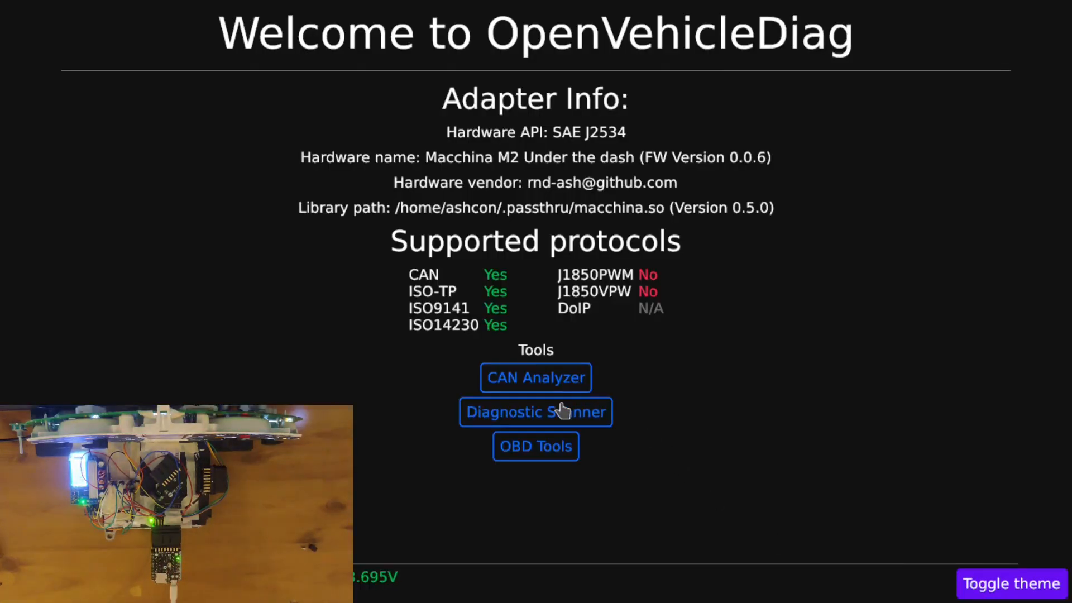
click(536, 412)
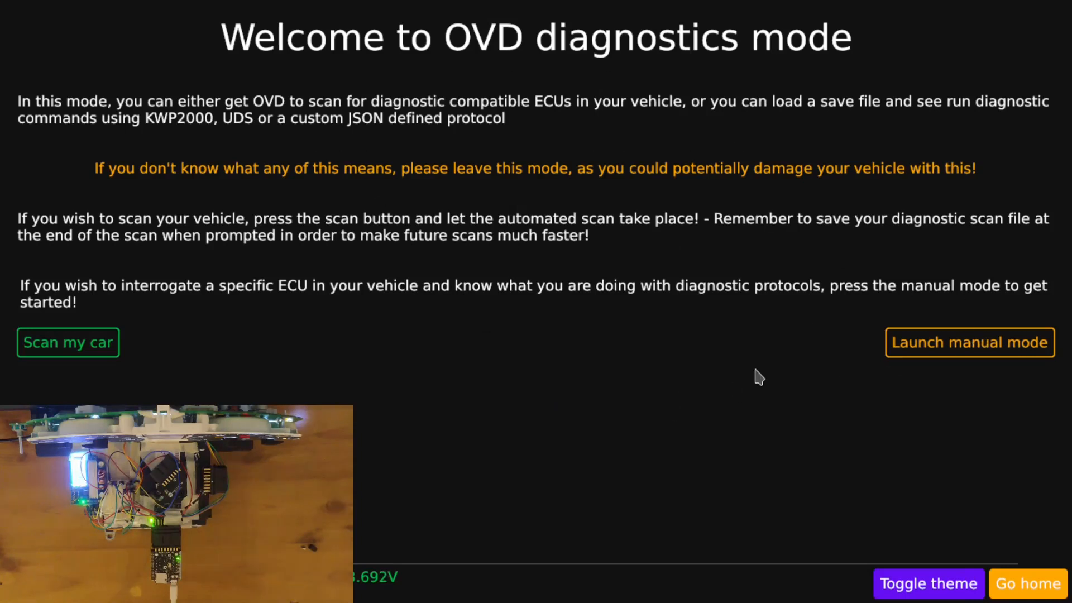
click(969, 342)
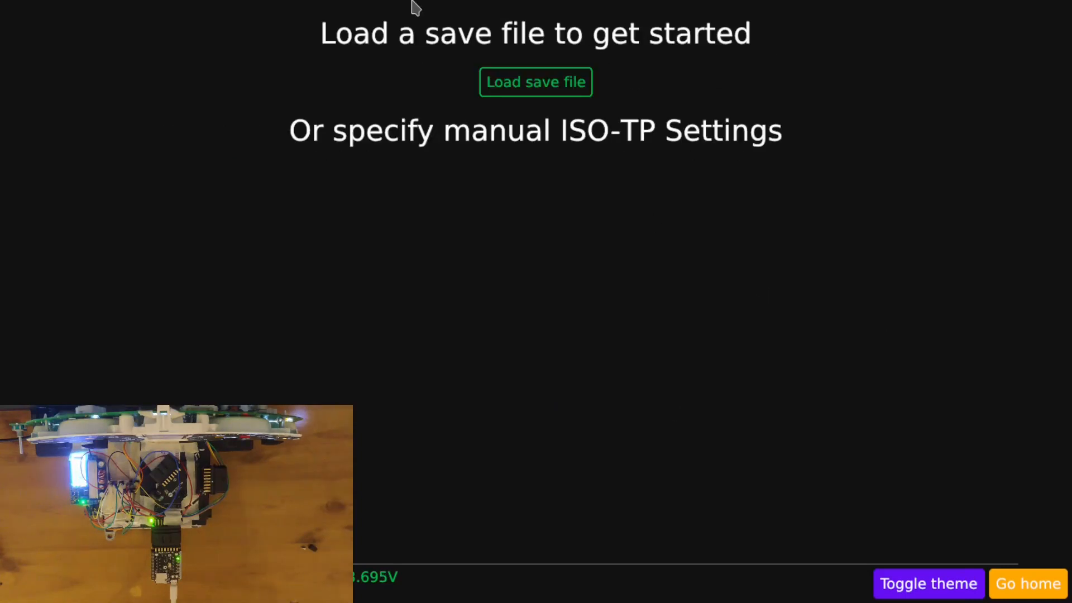
mouse_move(352, 185)
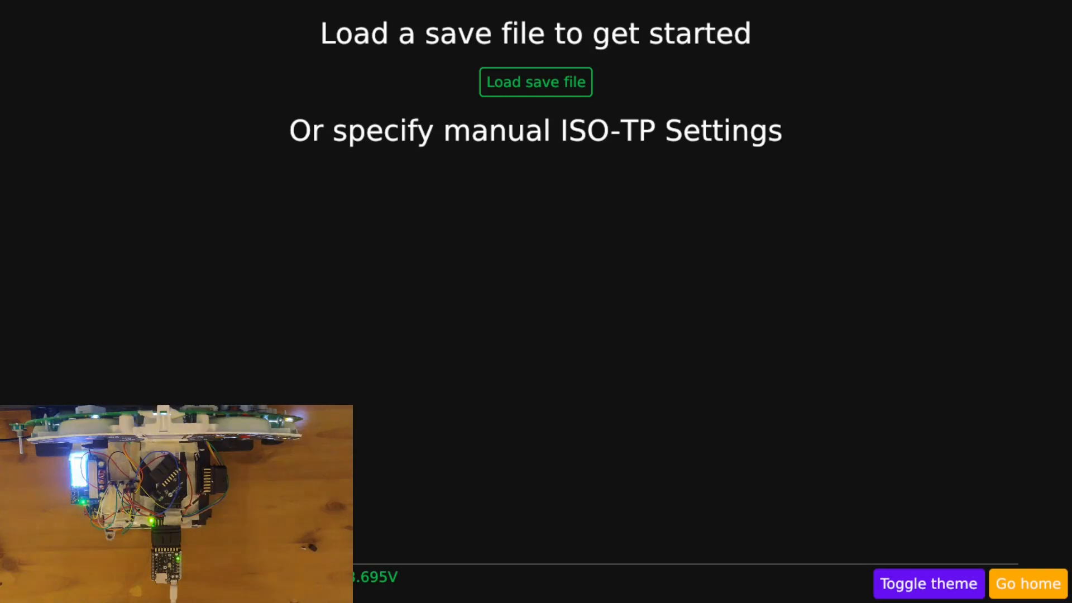
Step: Load the w203.007.ovdjson save, select the Engine (MS) ECU, and start a JSON session load
click(536, 82)
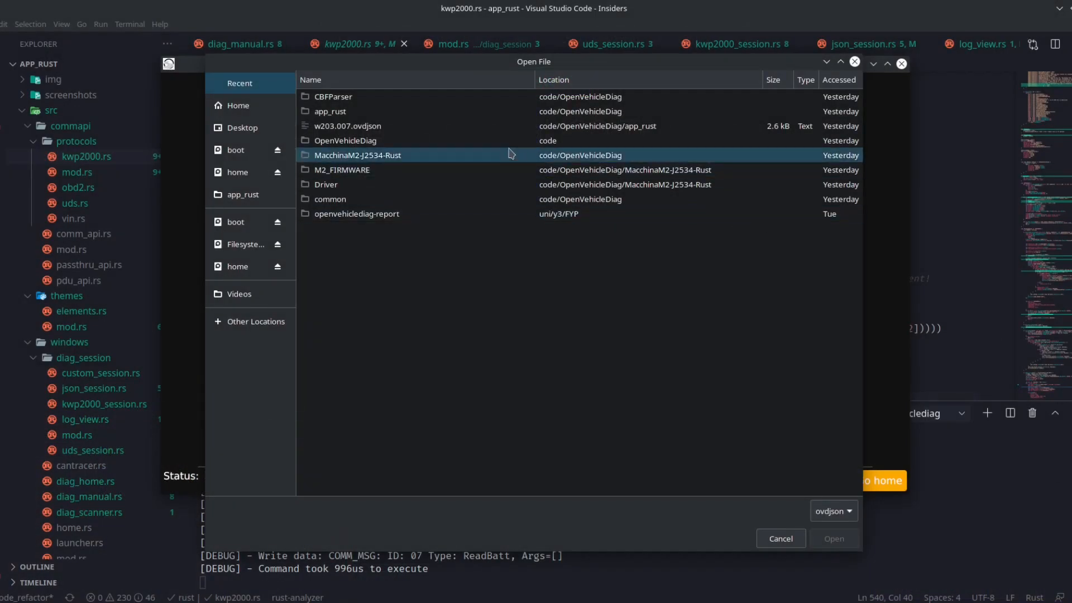
mouse_move(498, 133)
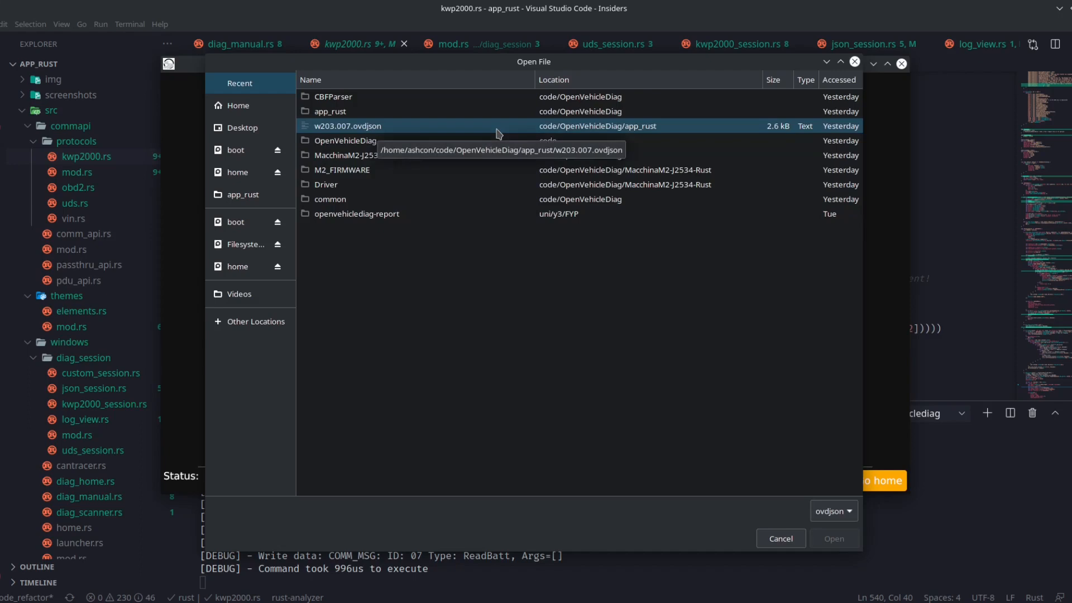
click(834, 538)
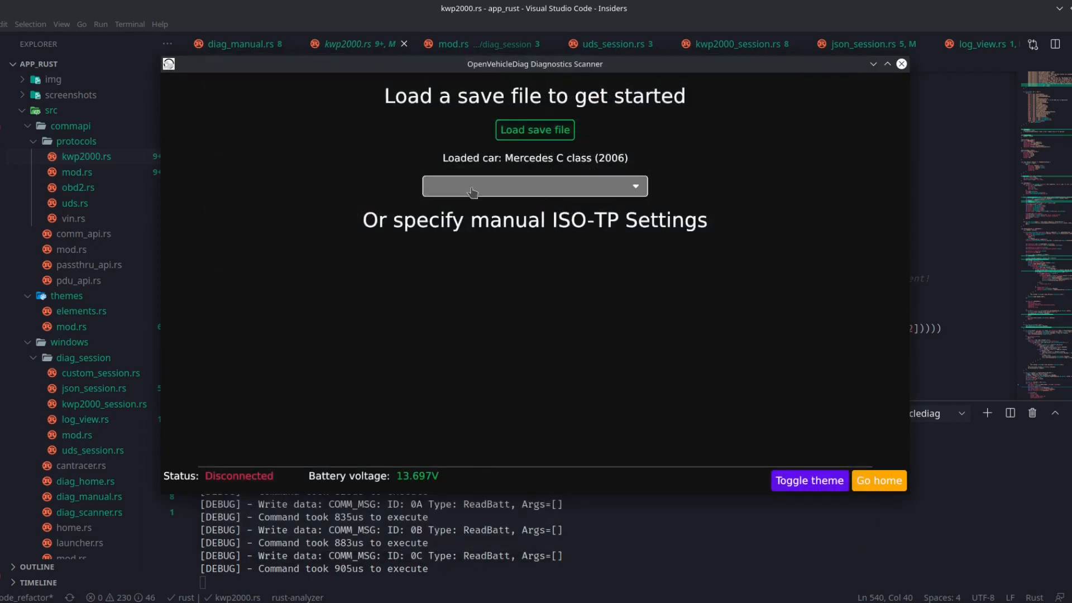
click(535, 186)
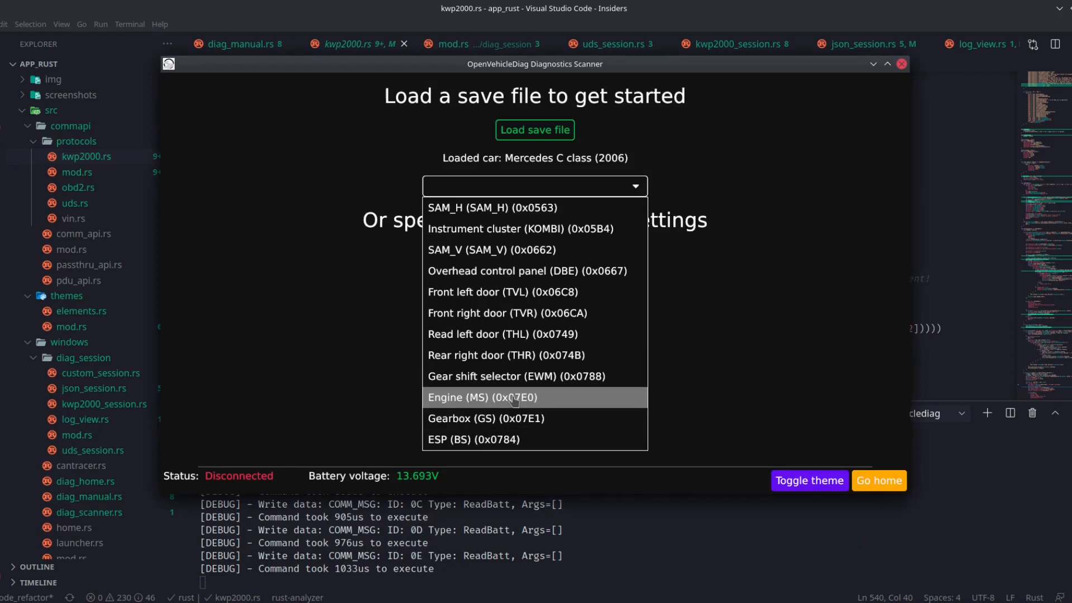
click(510, 398)
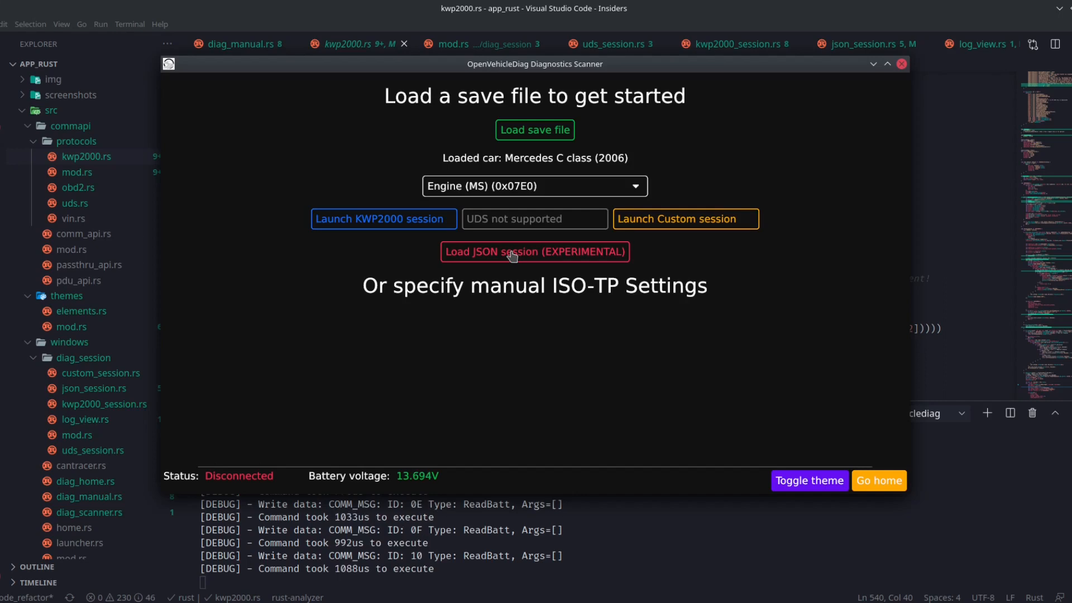
click(535, 252)
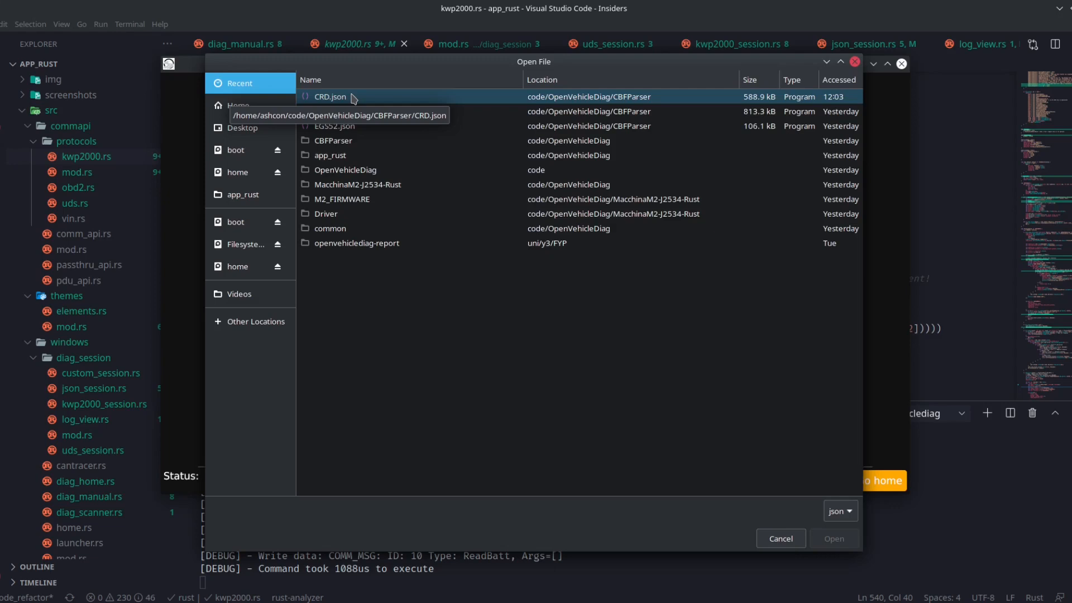
Step: Open CRD.json as the JSON session for the CRD common-rail Delphi ECU
double_click(329, 96)
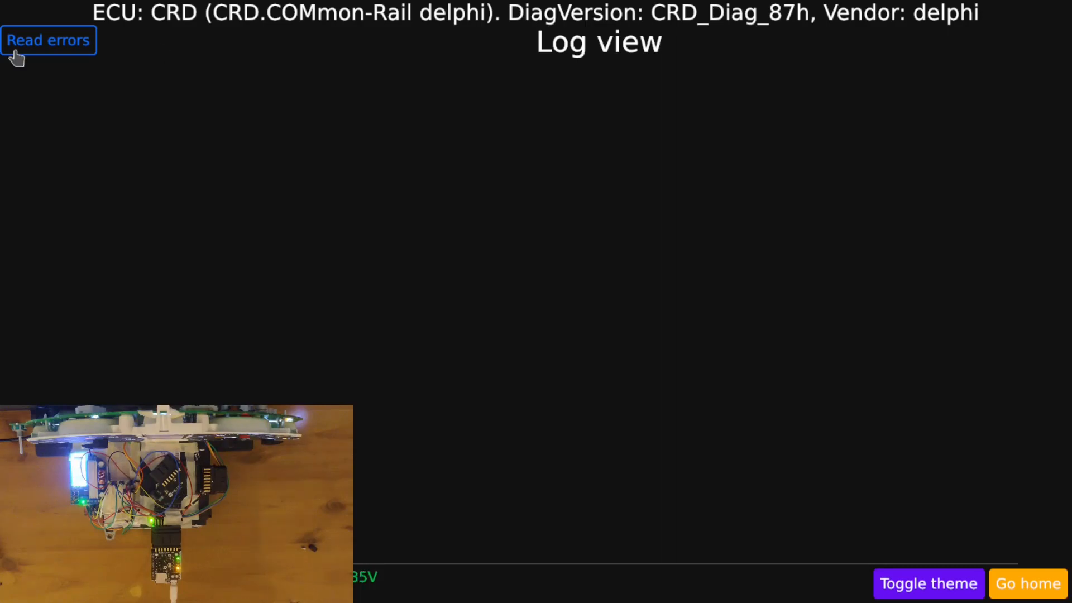
Step: Read the CRD engine ECU's stored fault codes, listing 20 described errors
click(48, 41)
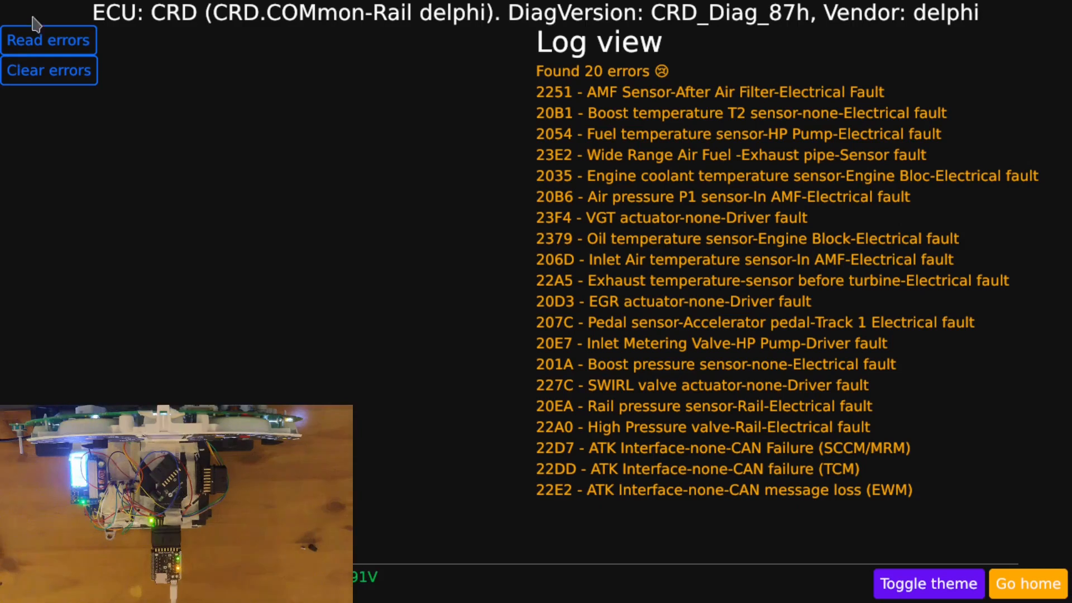
mouse_move(568, 480)
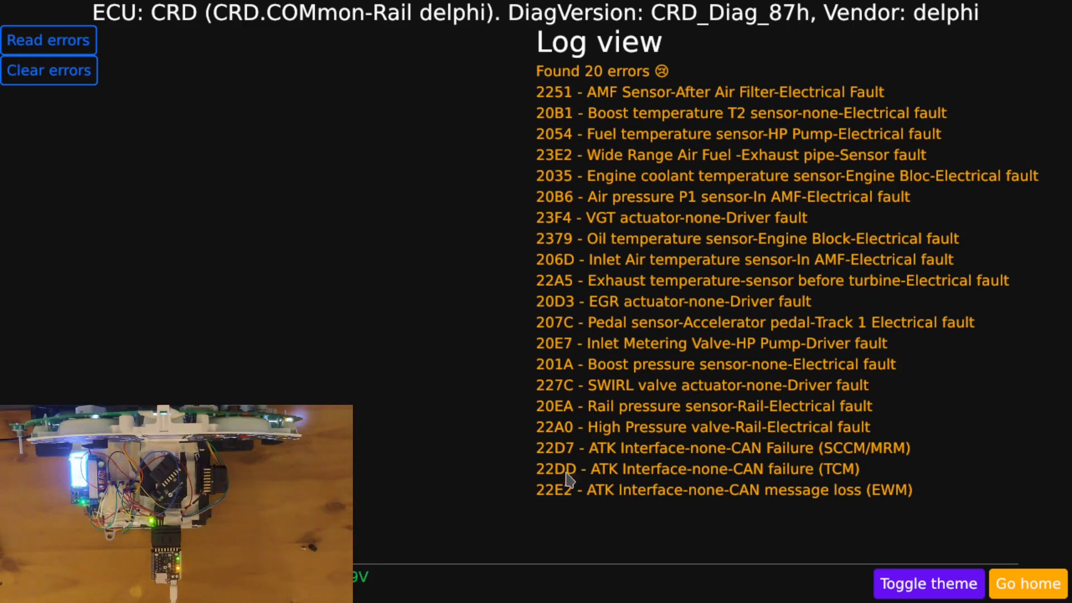
mouse_move(842, 501)
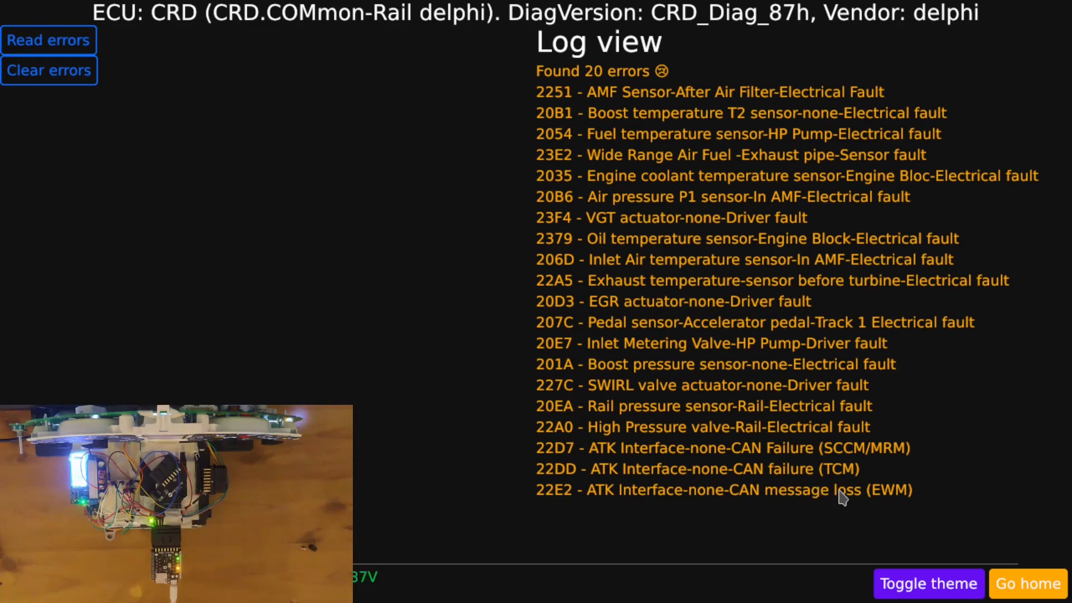
mouse_move(686, 167)
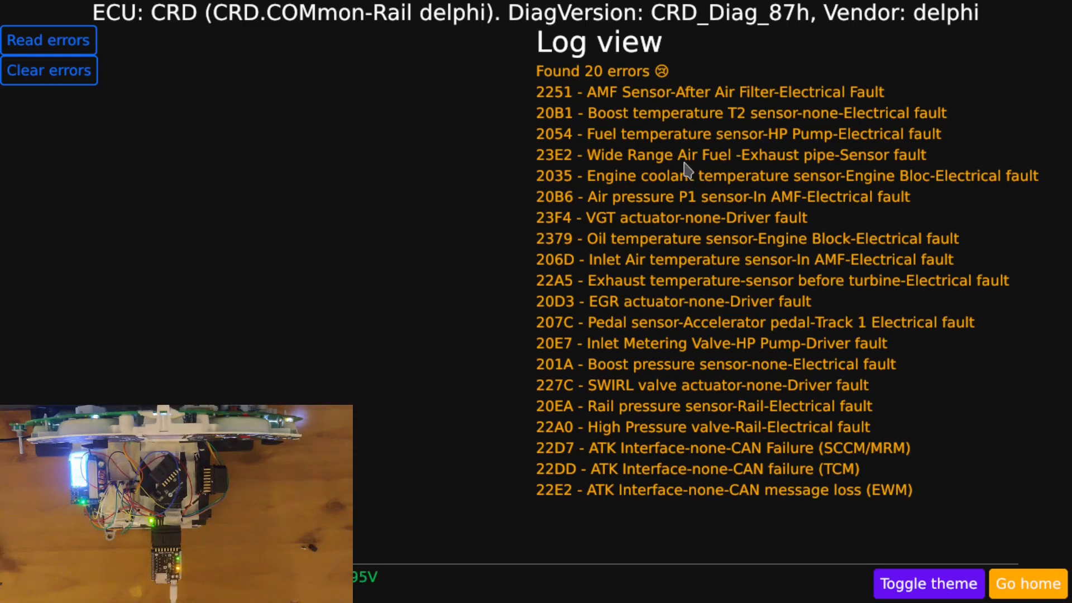
mouse_move(179, 188)
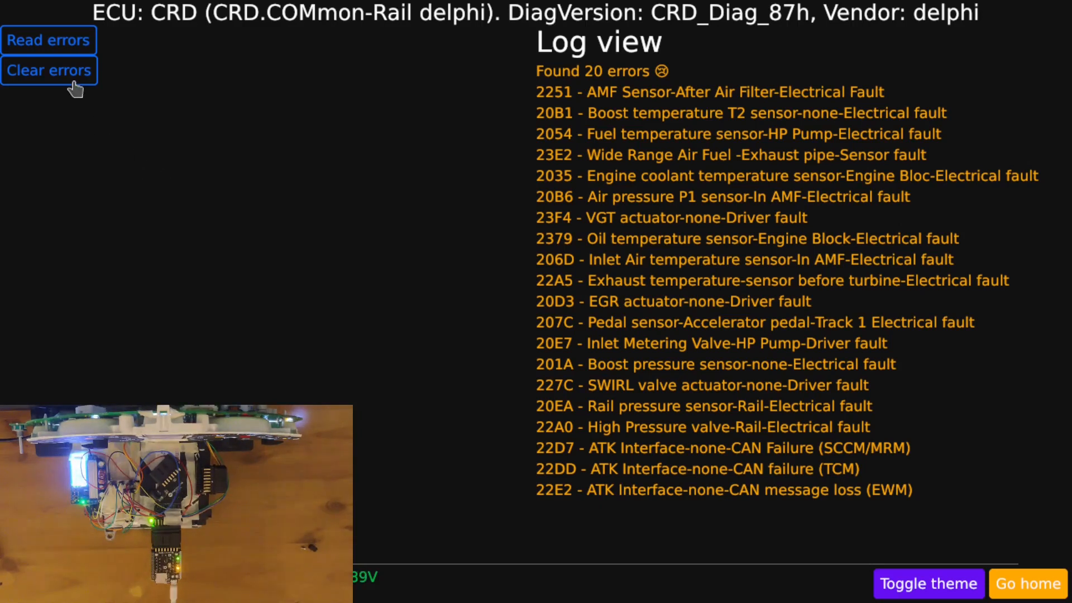
Step: Clear the CRD engine's stored errors and re-read them to confirm they are gone
click(49, 70)
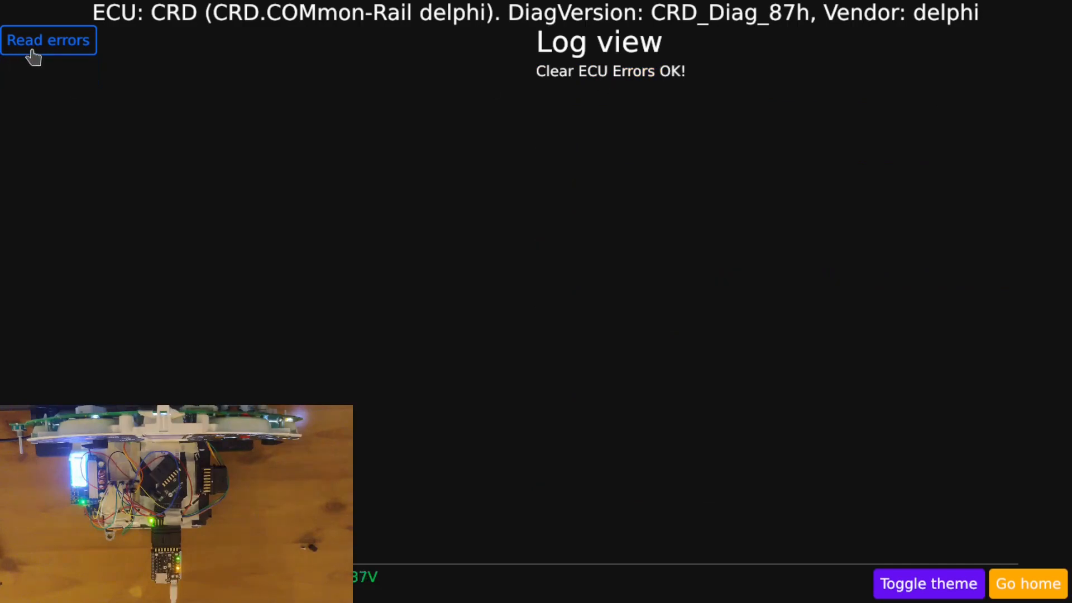
click(49, 40)
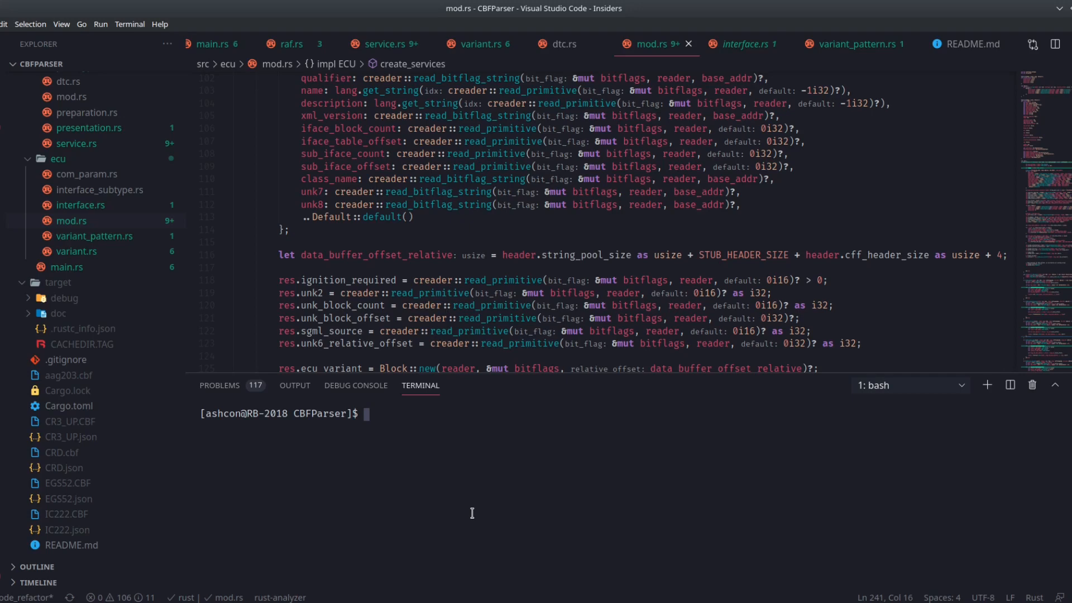
Step: Enter the command 'cargo run CRD.cbf' in the CBFParser terminal
text(cargo run CRD.cbf)
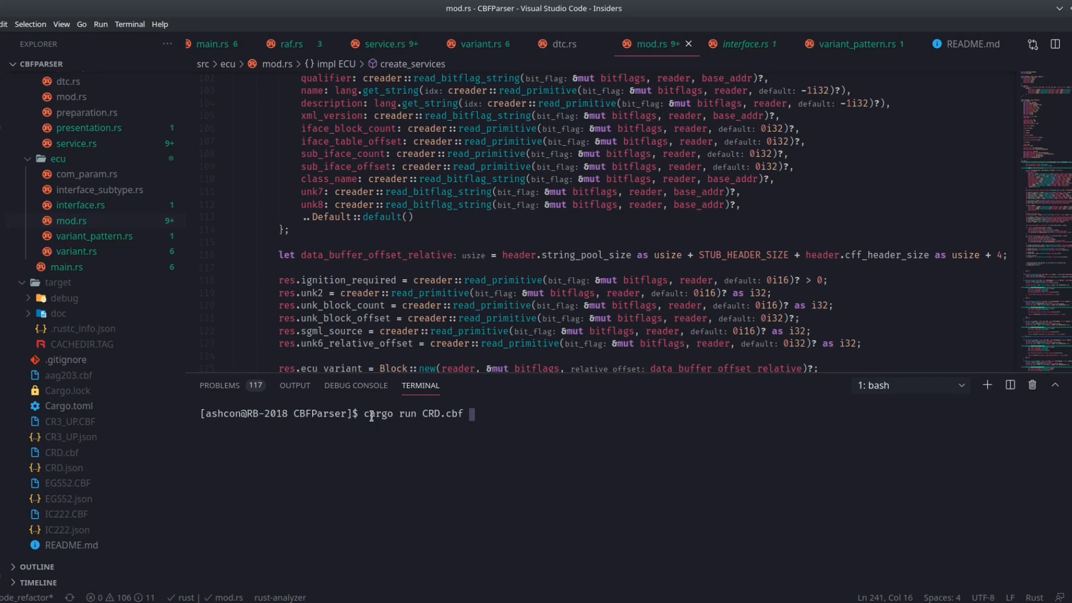
mouse_move(83, 483)
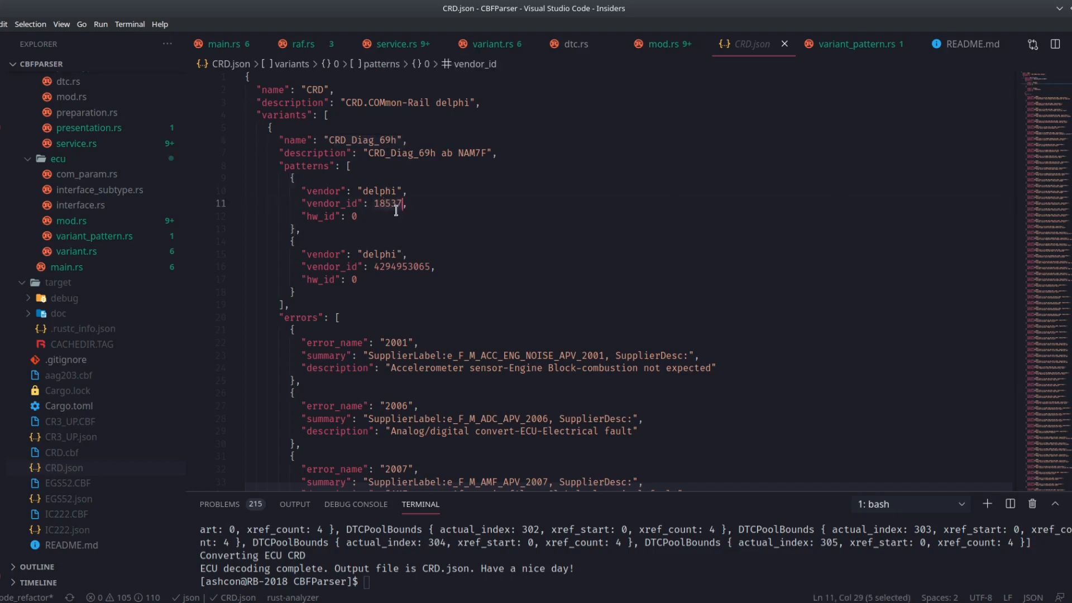
mouse_move(399, 234)
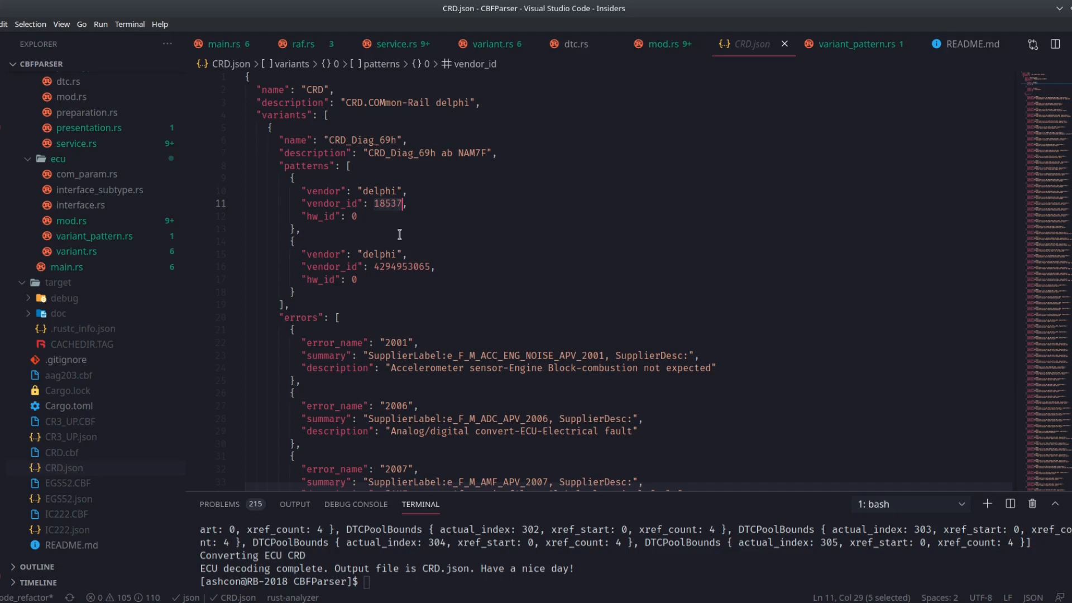
Step: Preview CR3_UP.json, scroll through its error entries, and close its tab
click(352, 216)
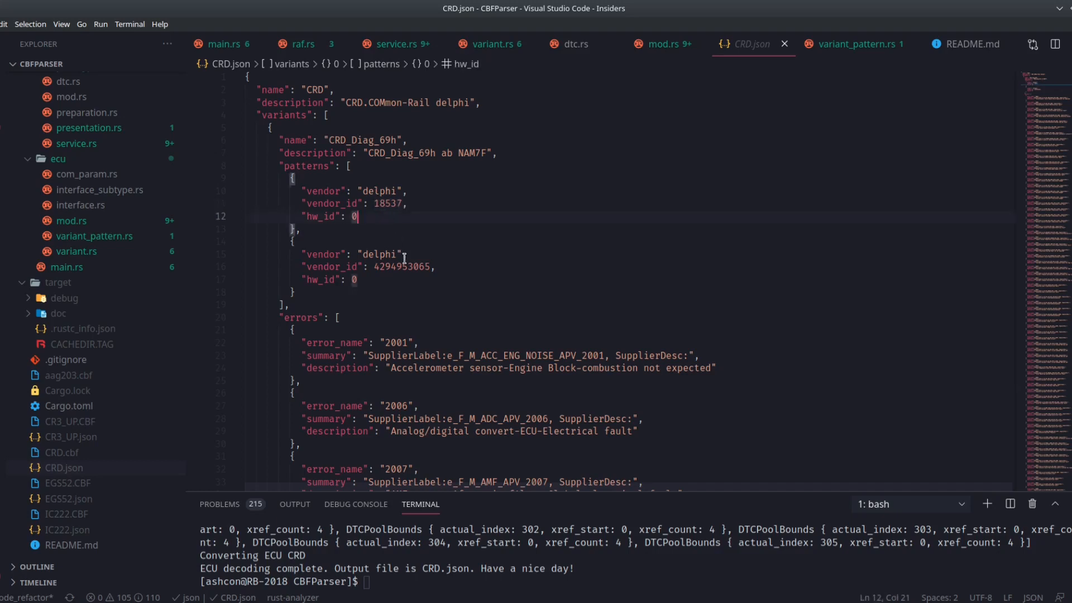
scroll(down, 3)
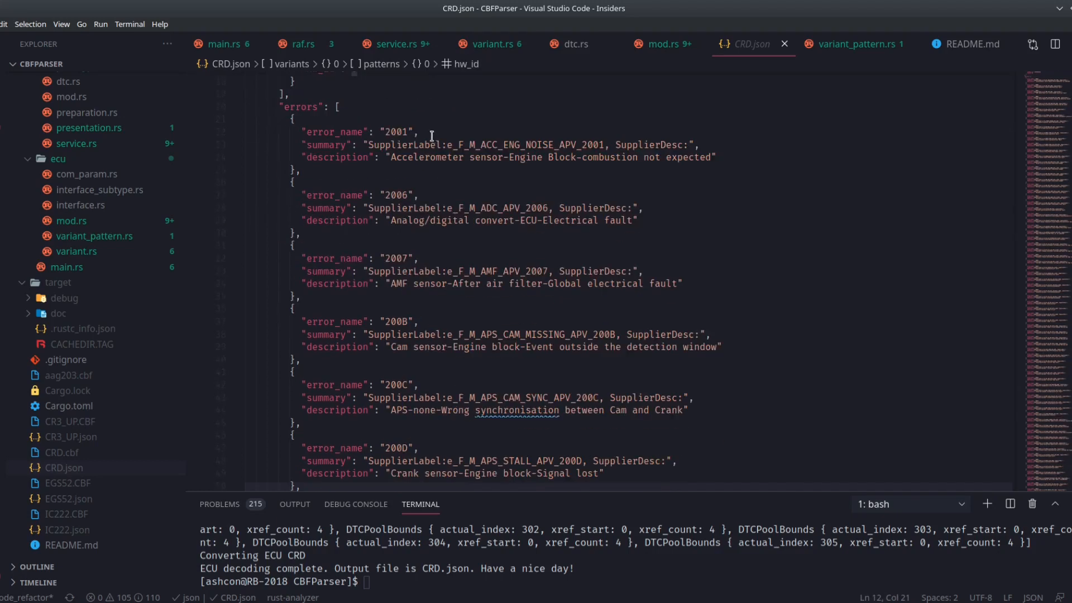
scroll(down, 3)
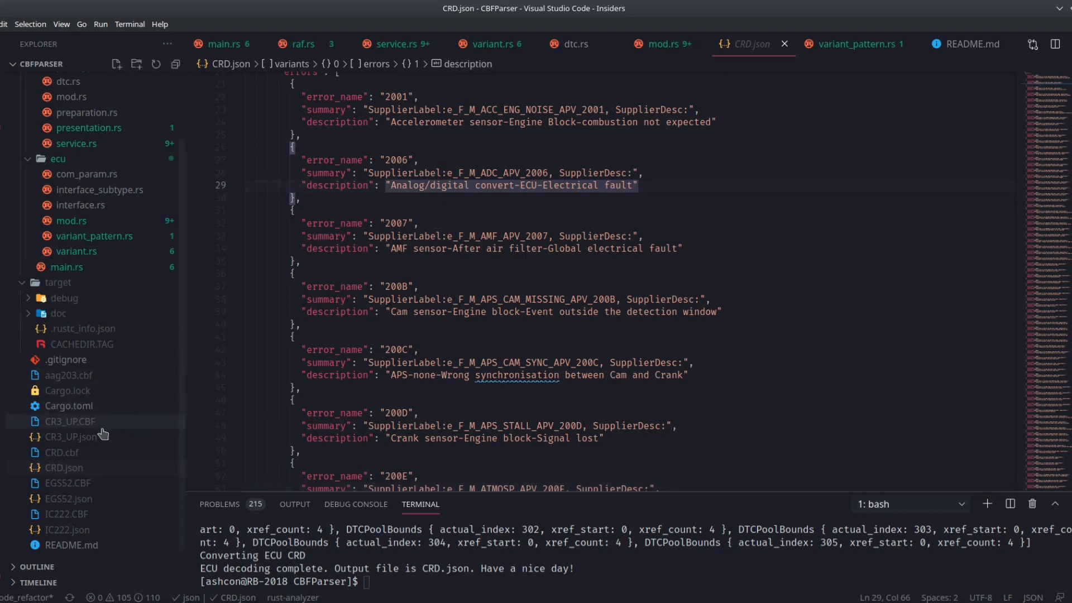
mouse_move(94, 437)
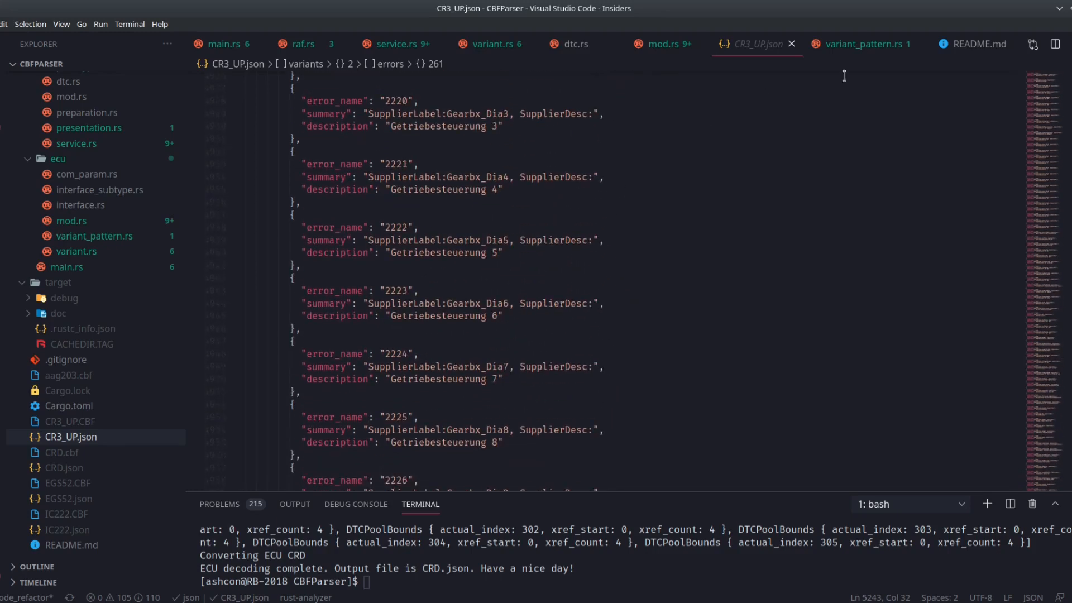
click(662, 44)
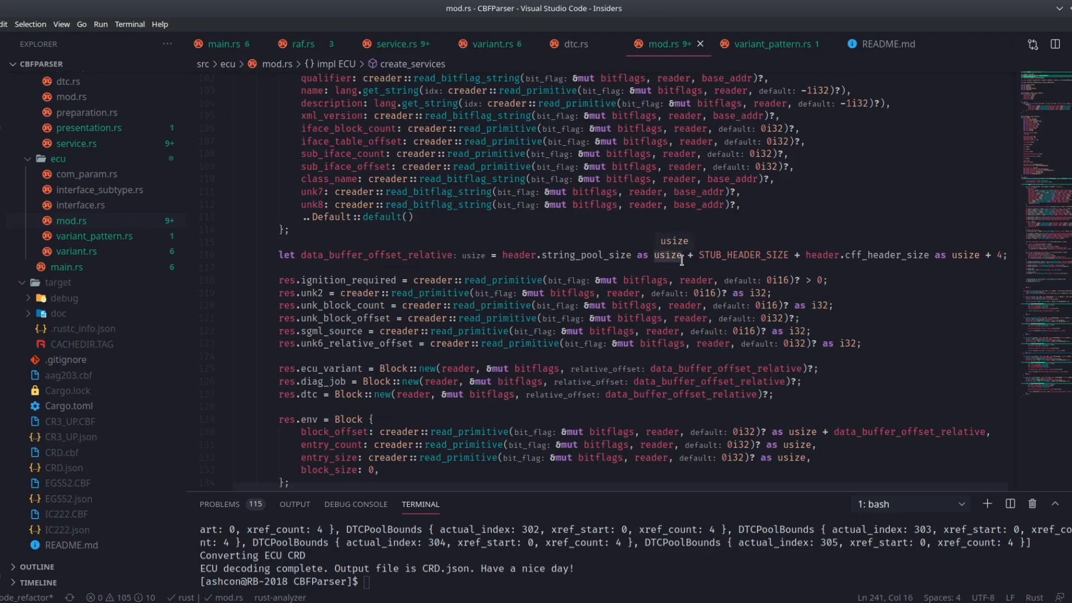